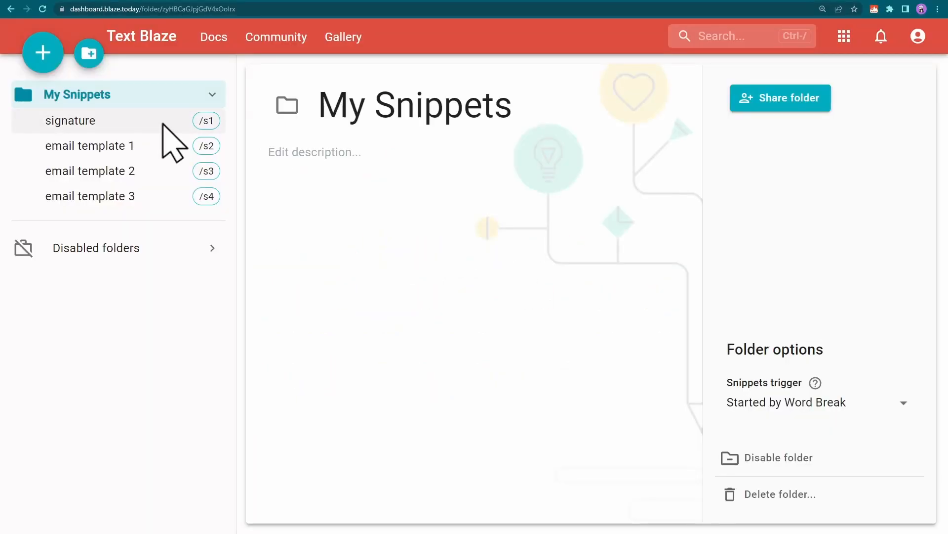
Review the signature snippet and email templates 1, 2 and 3
left_click(70, 121)
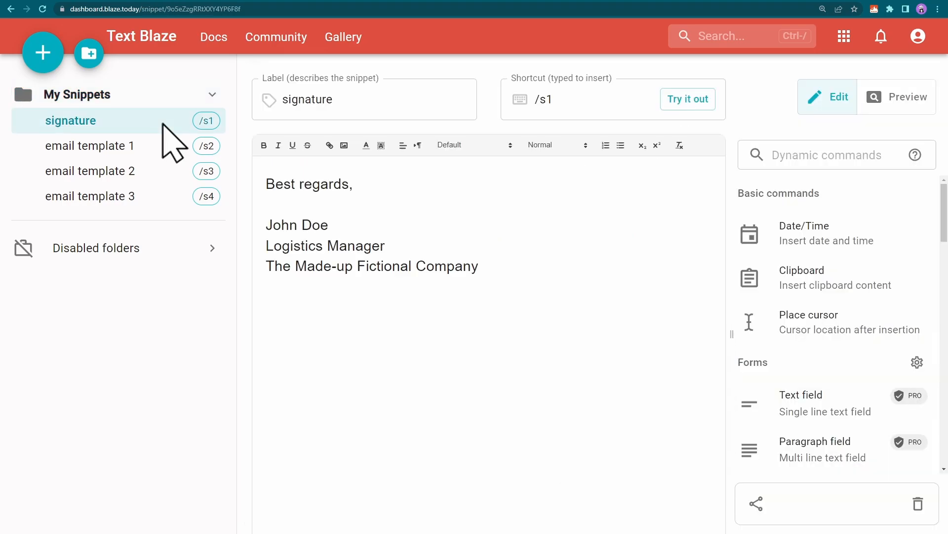
left_click(90, 145)
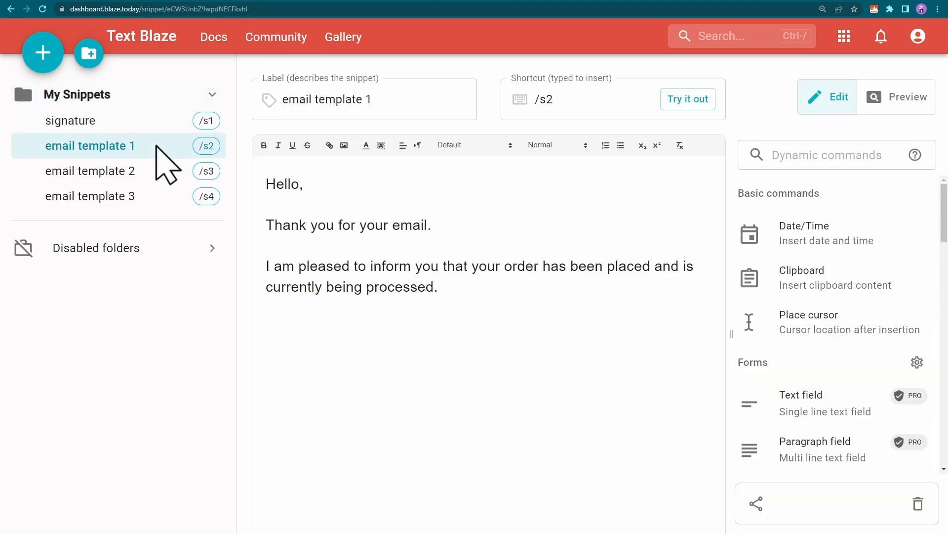
left_click(90, 171)
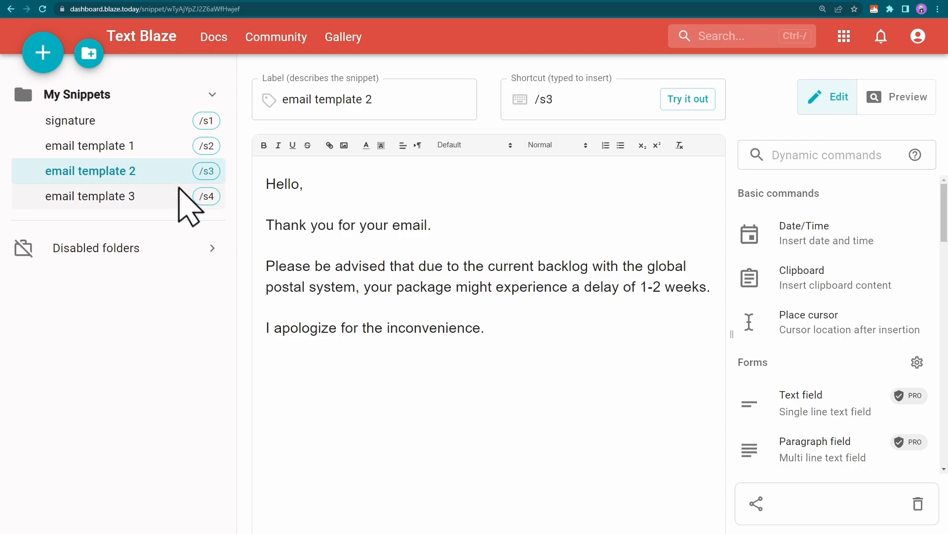
left_click(90, 196)
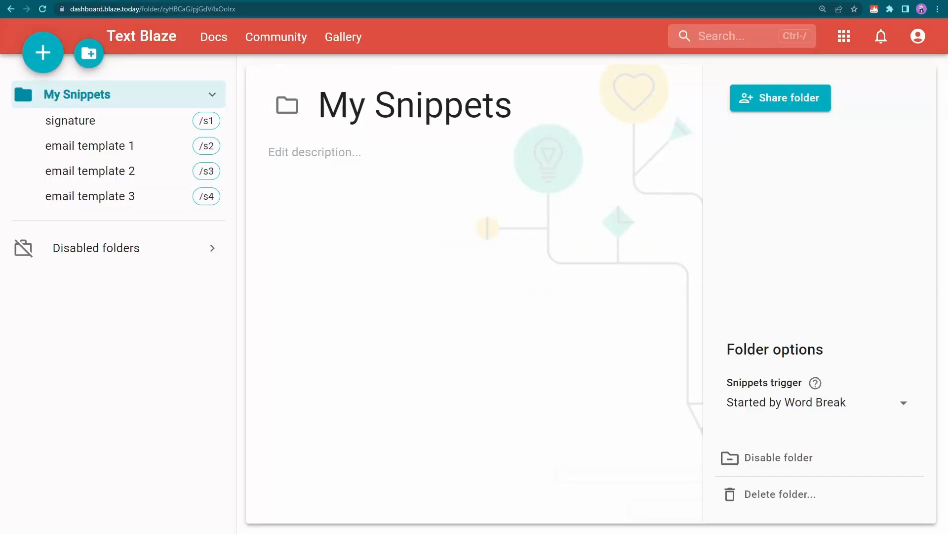
Insert an Import snippet command embedding /s1 at the end of email template 1
left_click(90, 145)
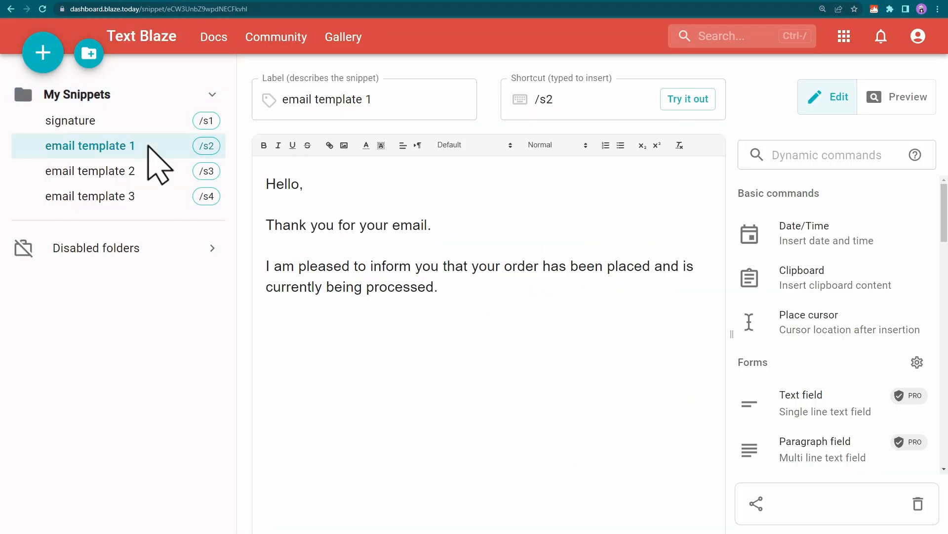
left_click(828, 154)
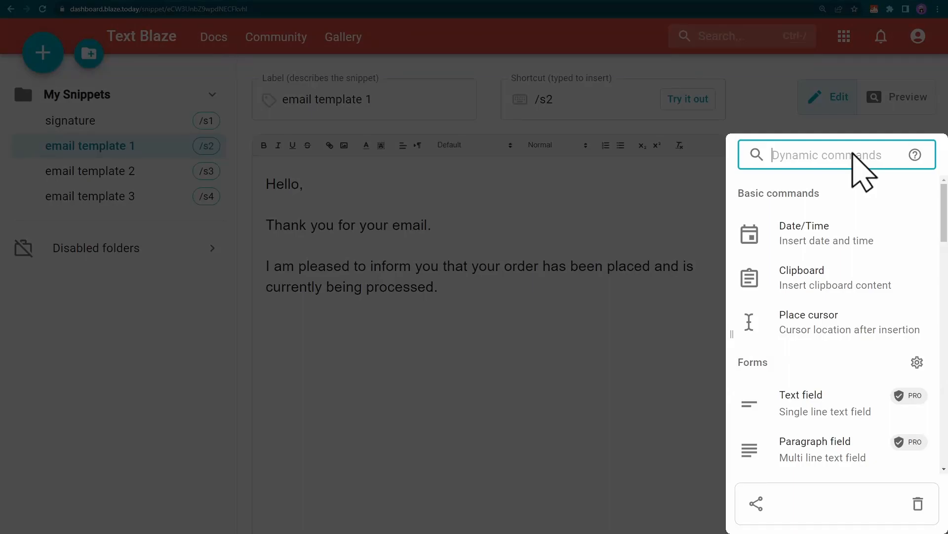
type("import")
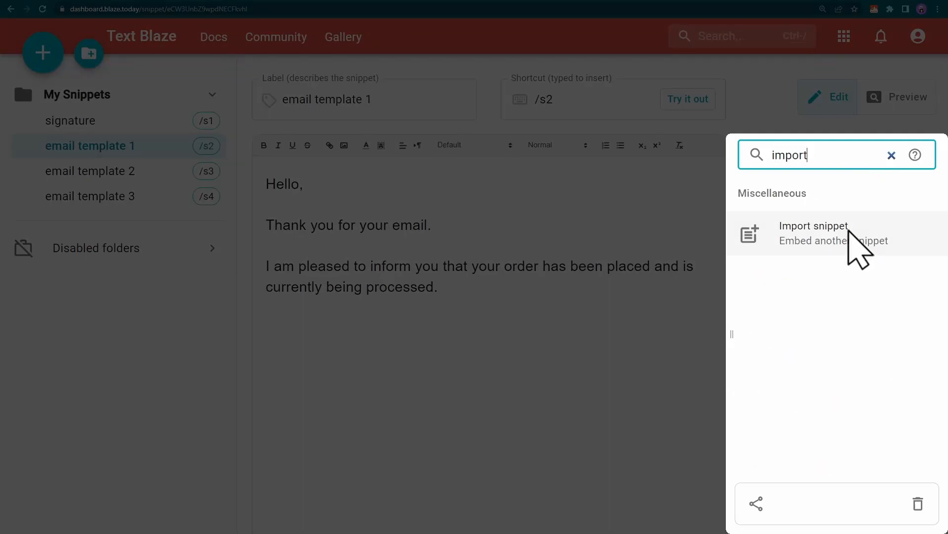
left_click(813, 233)
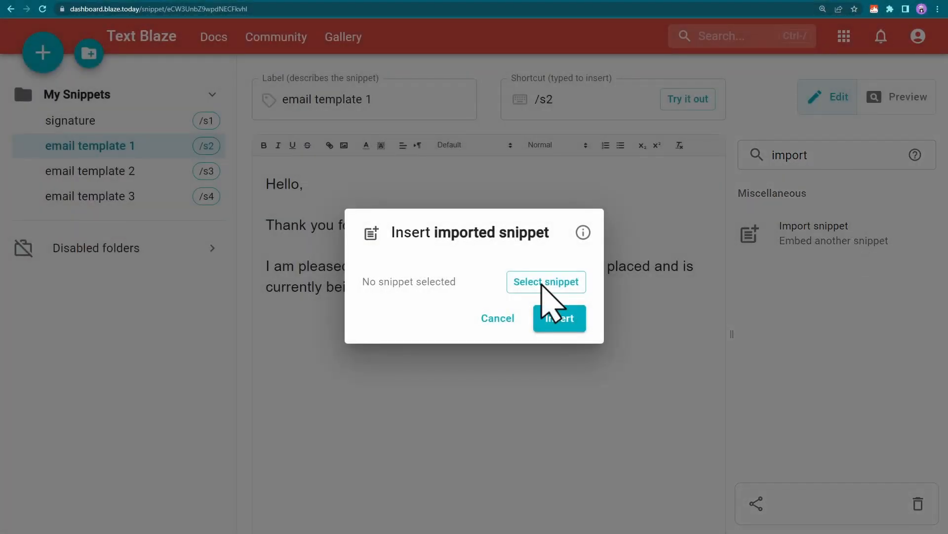
left_click(545, 282)
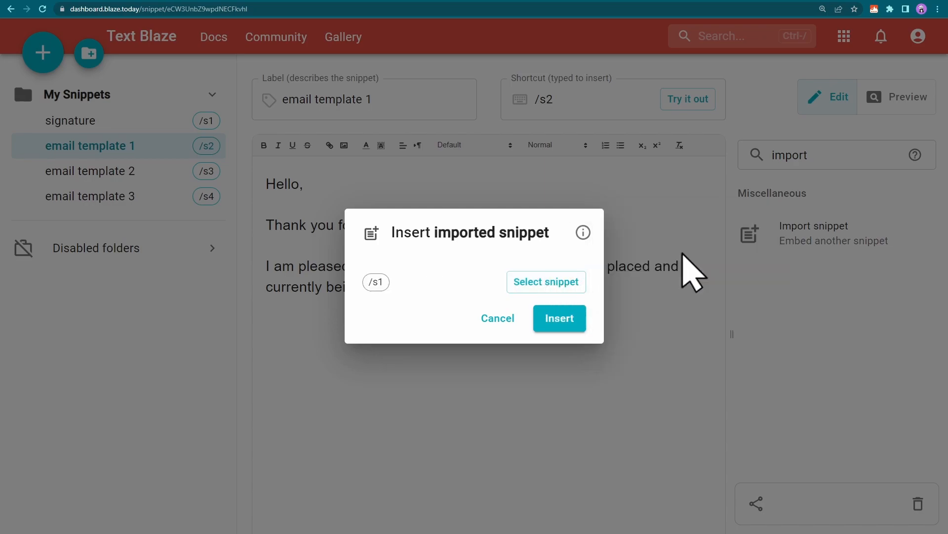
left_click(558, 318)
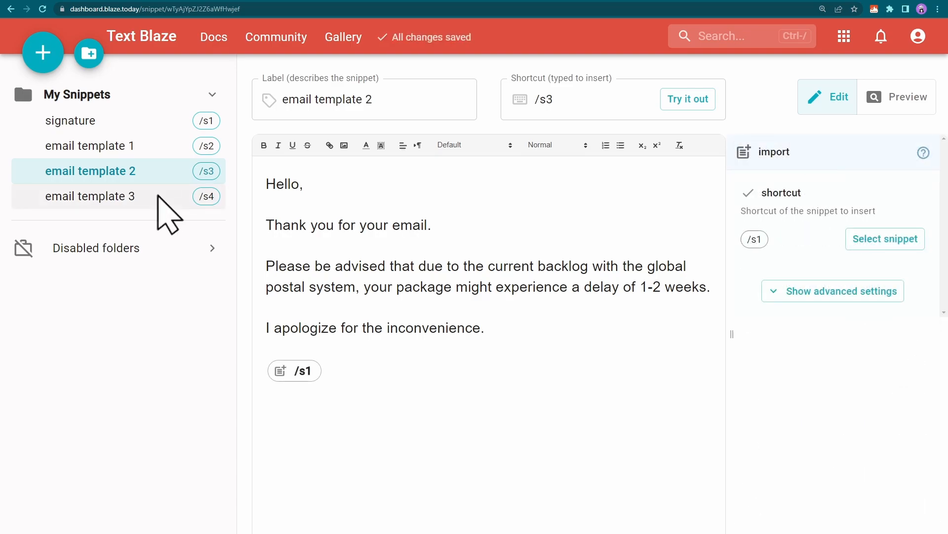
Add the /s1 signature import to email template 3, then return to the signature snippet
left_click(91, 196)
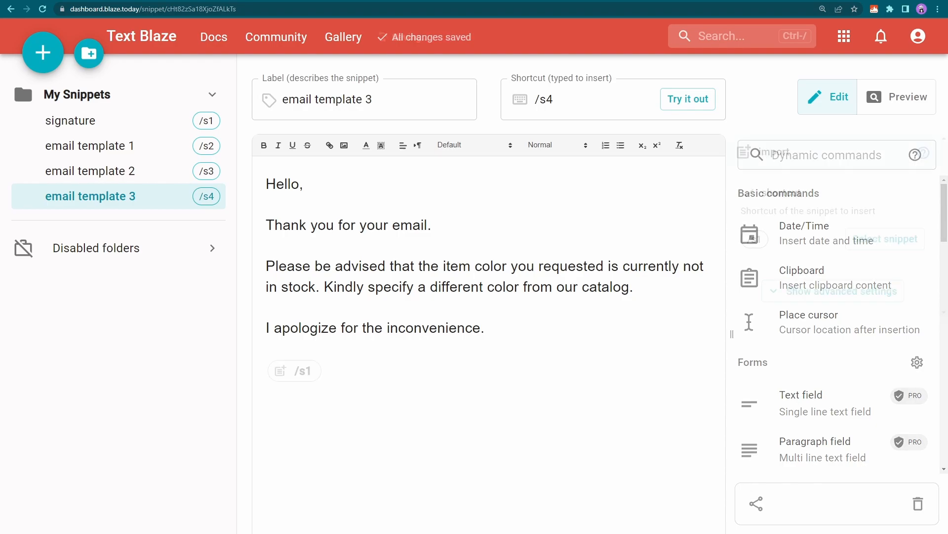
left_click(295, 371)
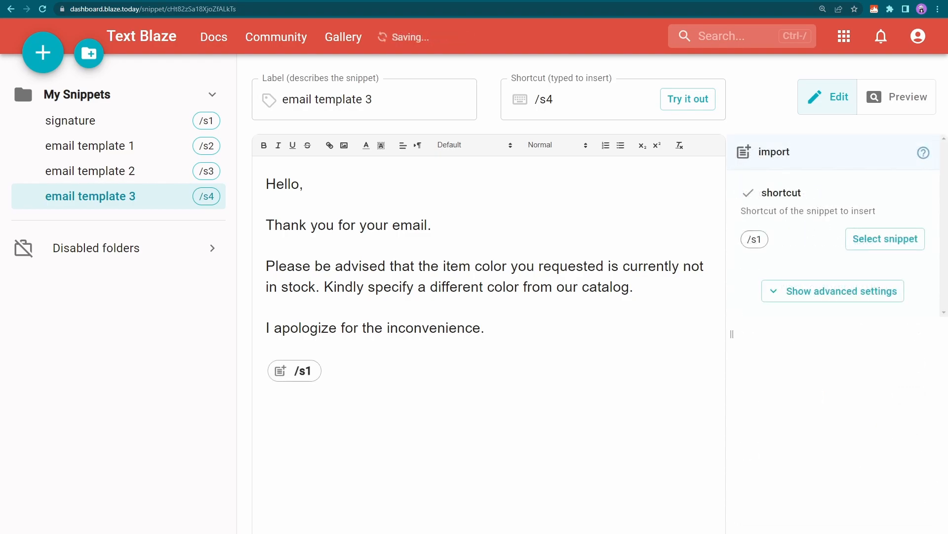
left_click(70, 120)
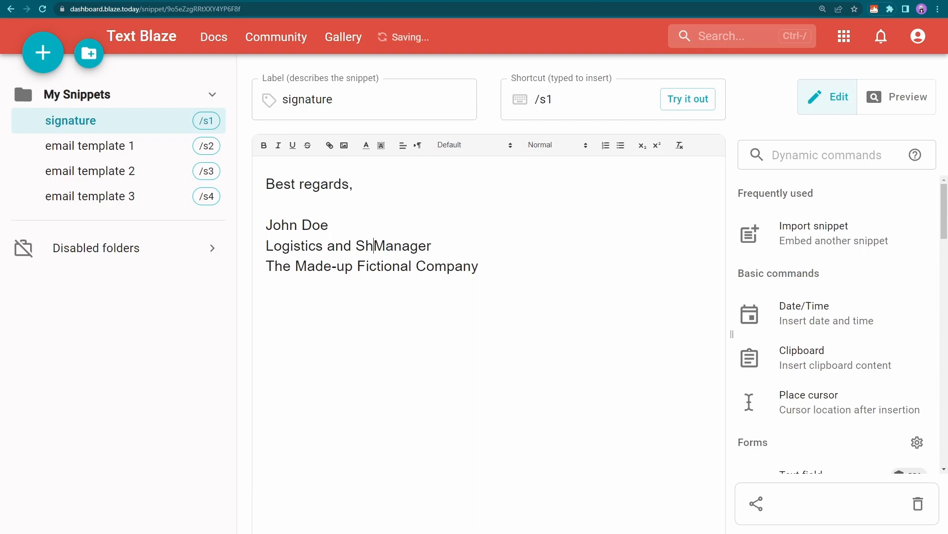
Edit the signature's job title to read Logistics and Shipping Manager
left_click(365, 145)
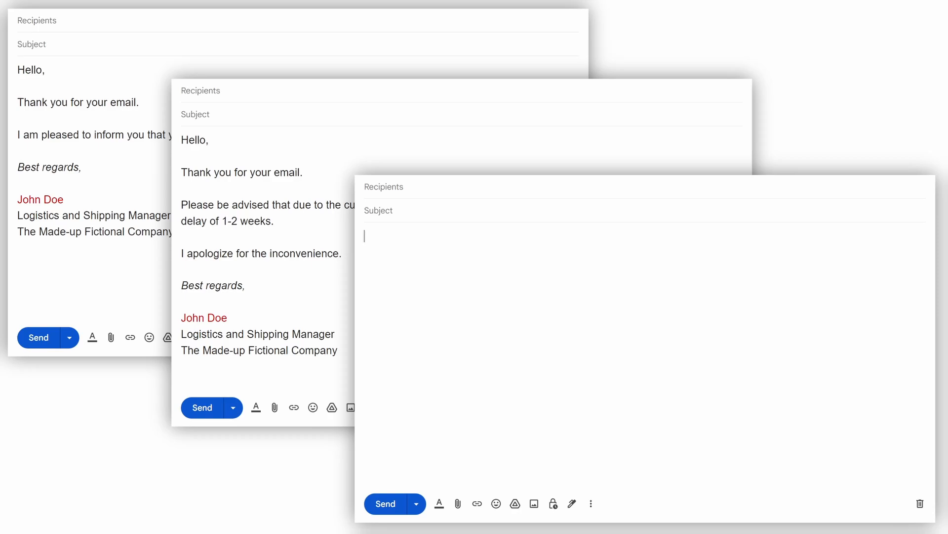
Start a new email with 'Hello,' before expanding a template with the updated signature
type("Hello,")
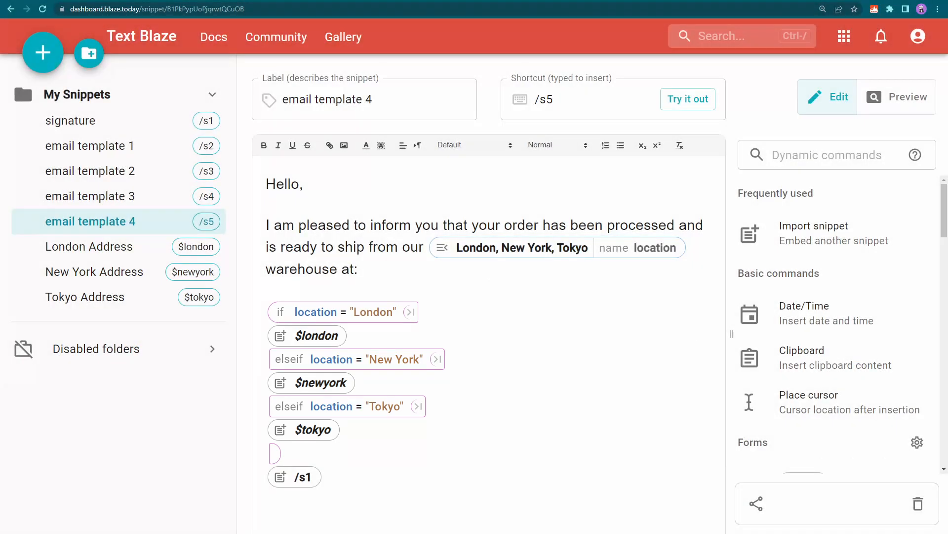
Review the London and Tokyo address snippets, then try out email template 4
left_click(89, 246)
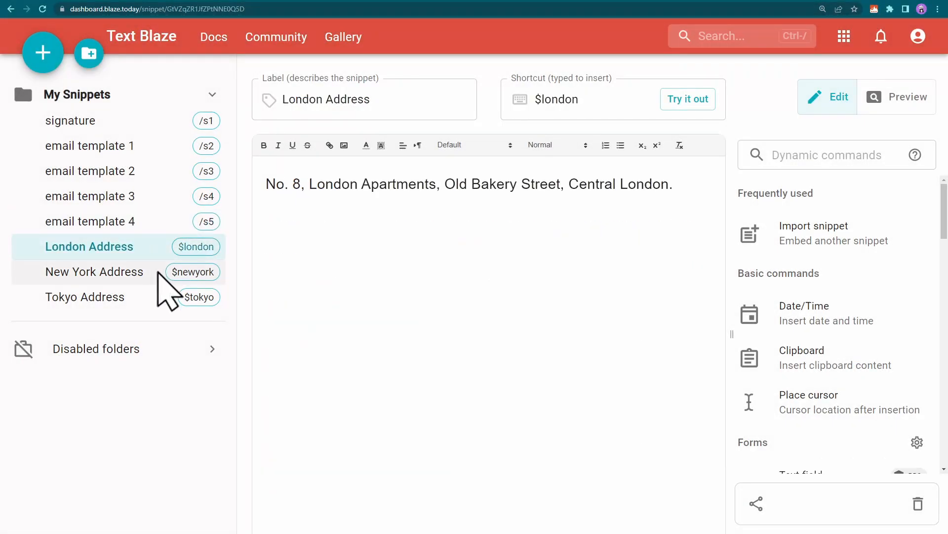
left_click(85, 297)
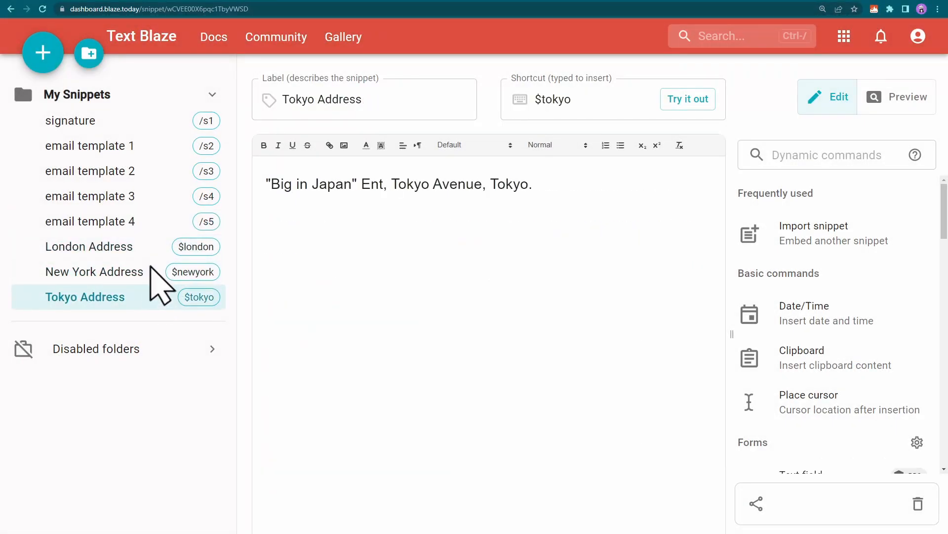
left_click(90, 221)
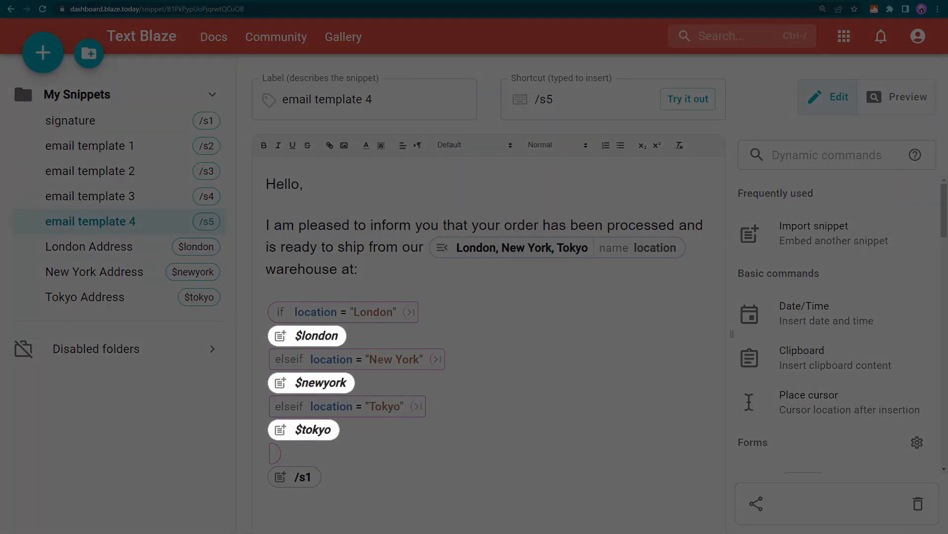
left_click(898, 97)
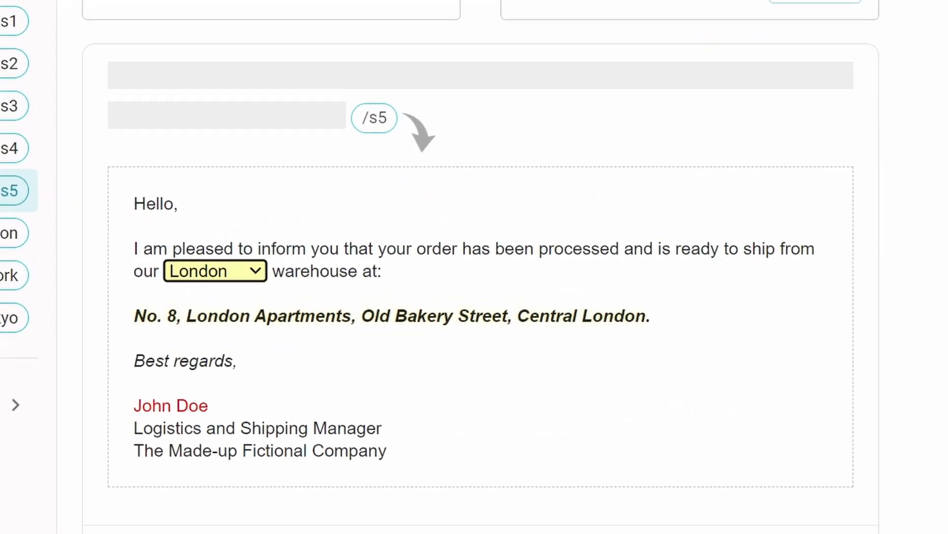
Switch the preview's warehouse location to New York, then Tokyo, swapping in each address
left_click(214, 271)
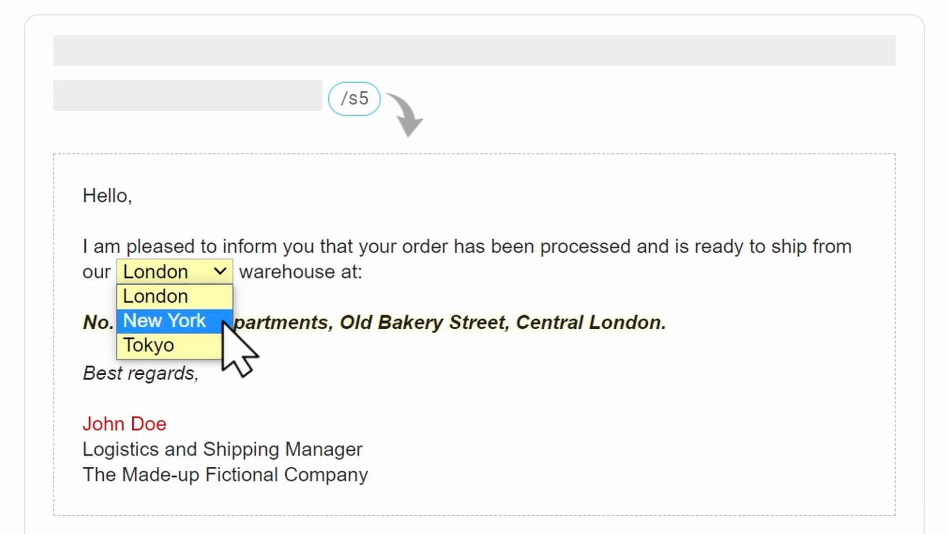
left_click(163, 320)
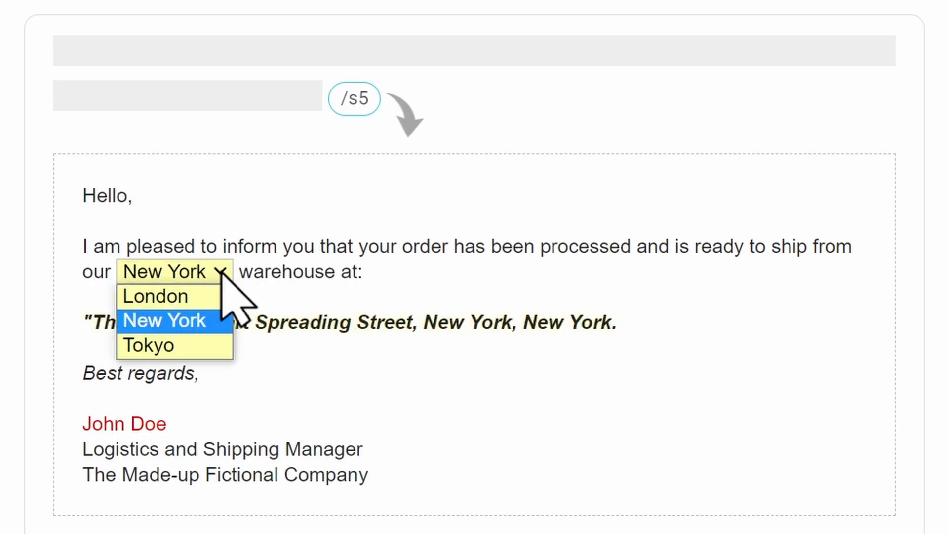
left_click(147, 345)
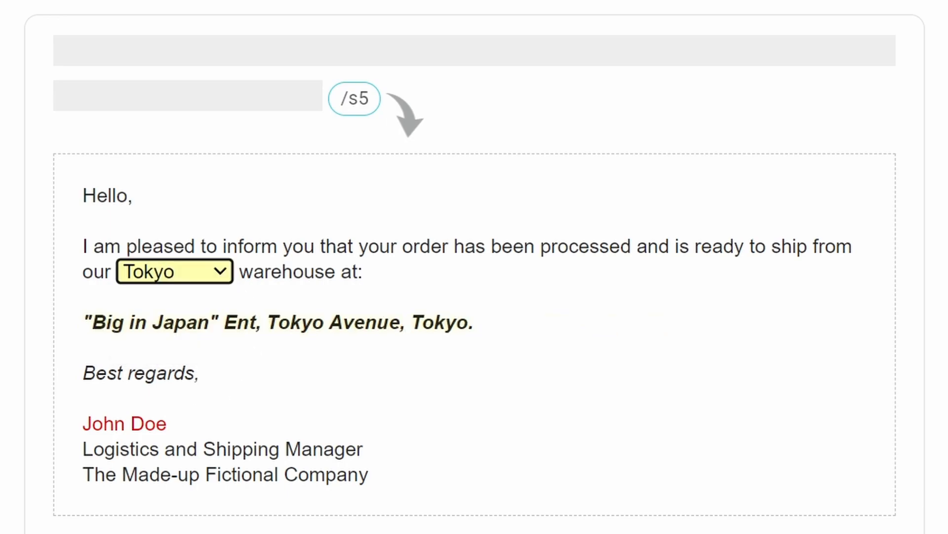